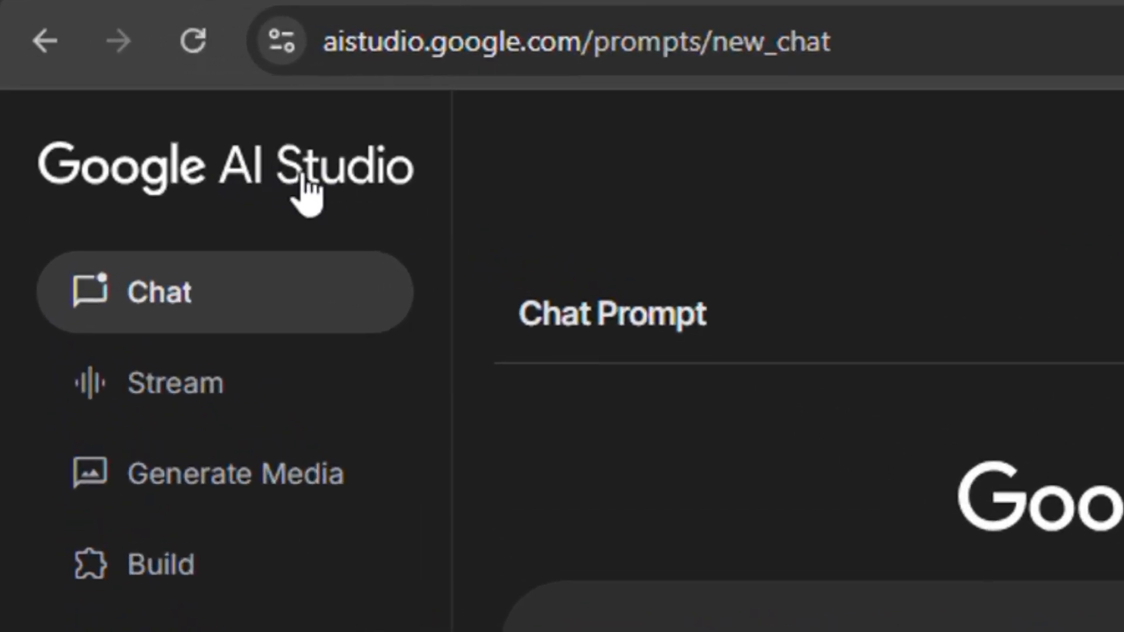
{"action": "mouse_move", "coordinate": [391, 255]}
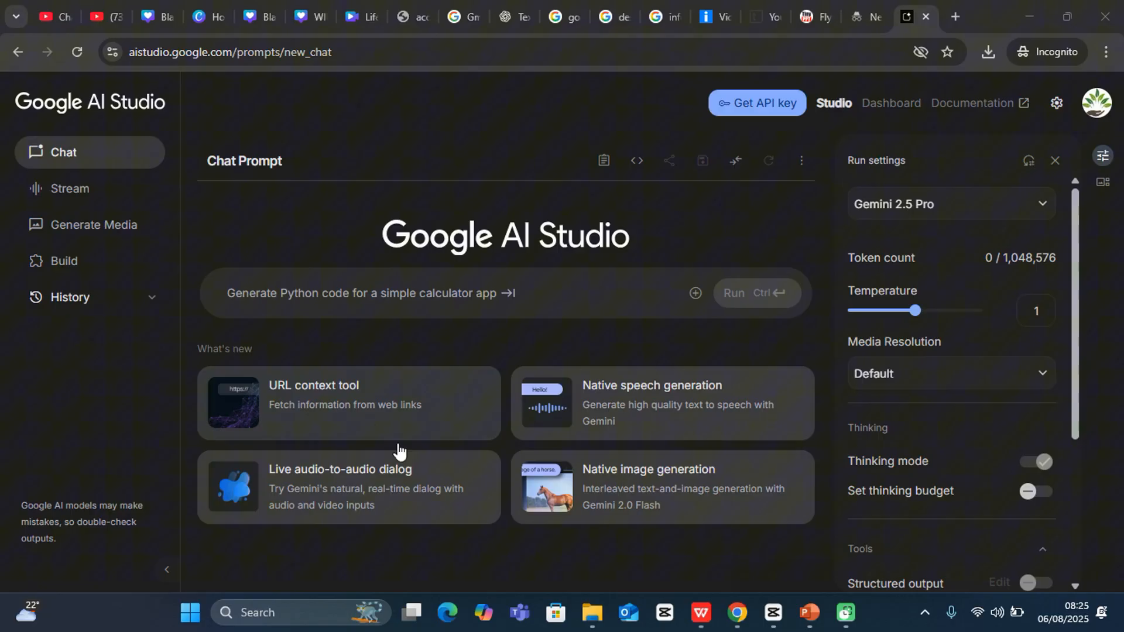
{"action": "mouse_move", "coordinate": [450, 370]}
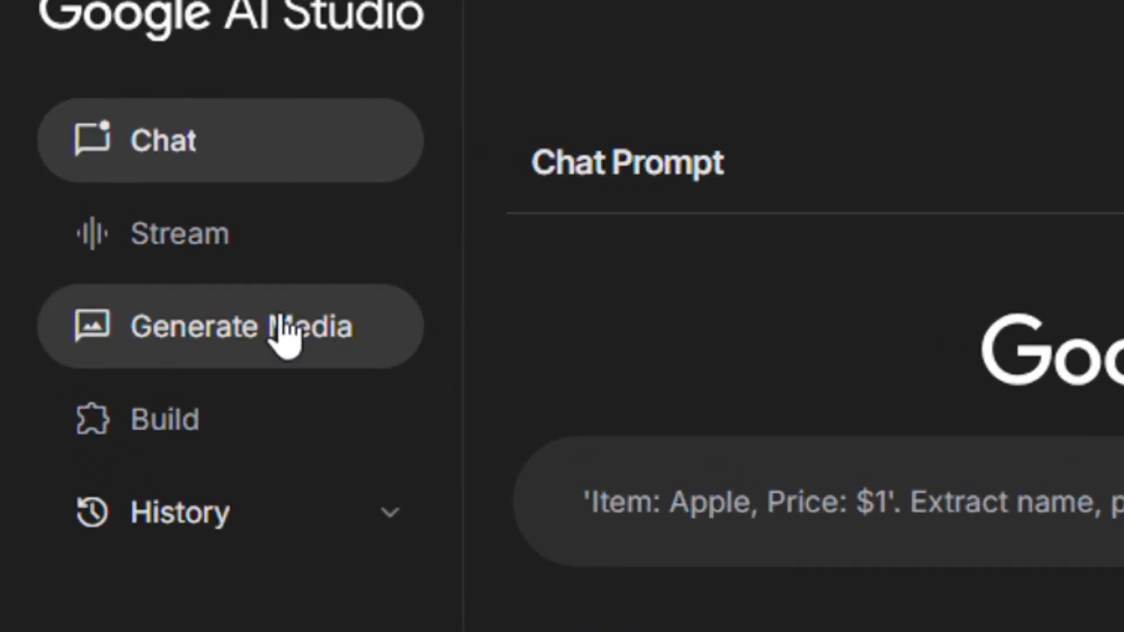
- Open the Generate speech page and switch Mode to Single-speaker audio
{"action": "left_click", "coordinate": [229, 326]}
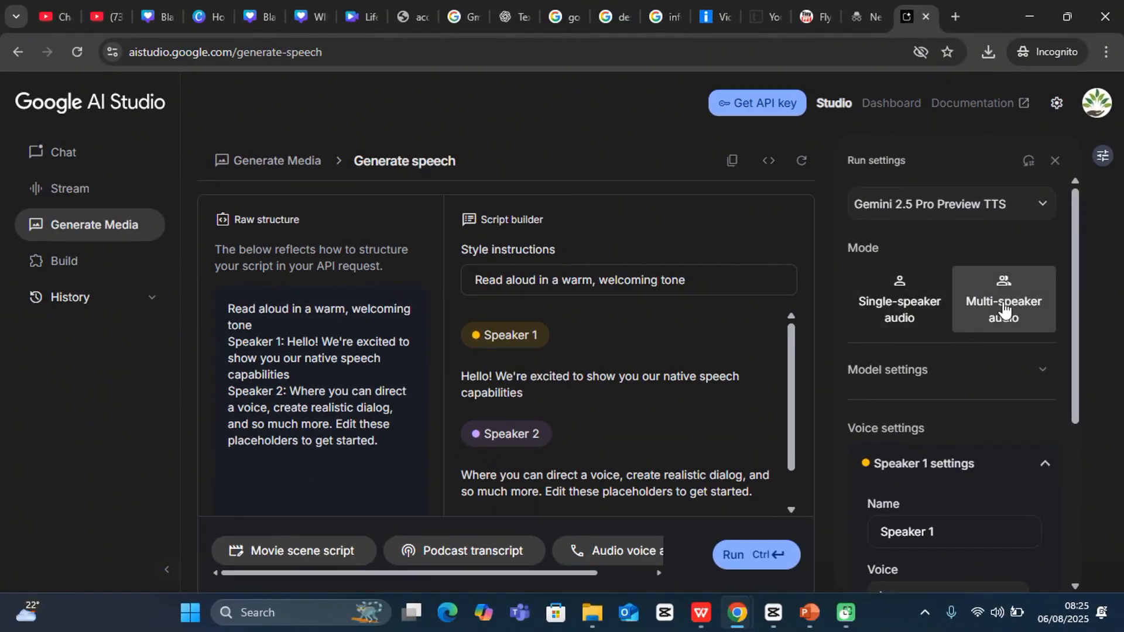
{"action": "left_click", "coordinate": [901, 299]}
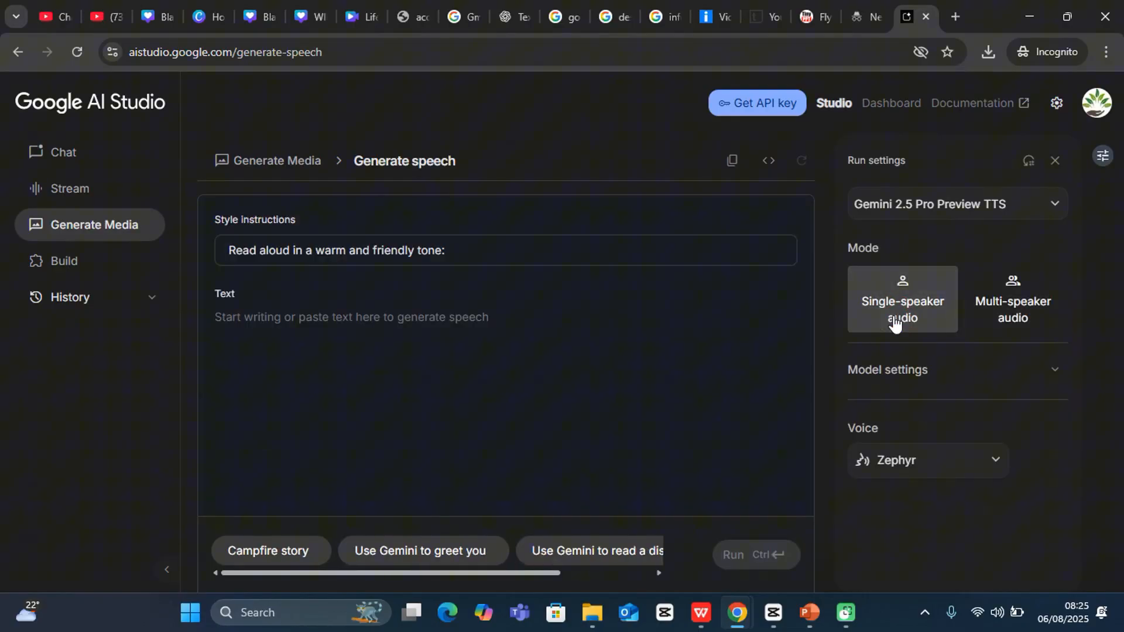
{"action": "mouse_move", "coordinate": [877, 321]}
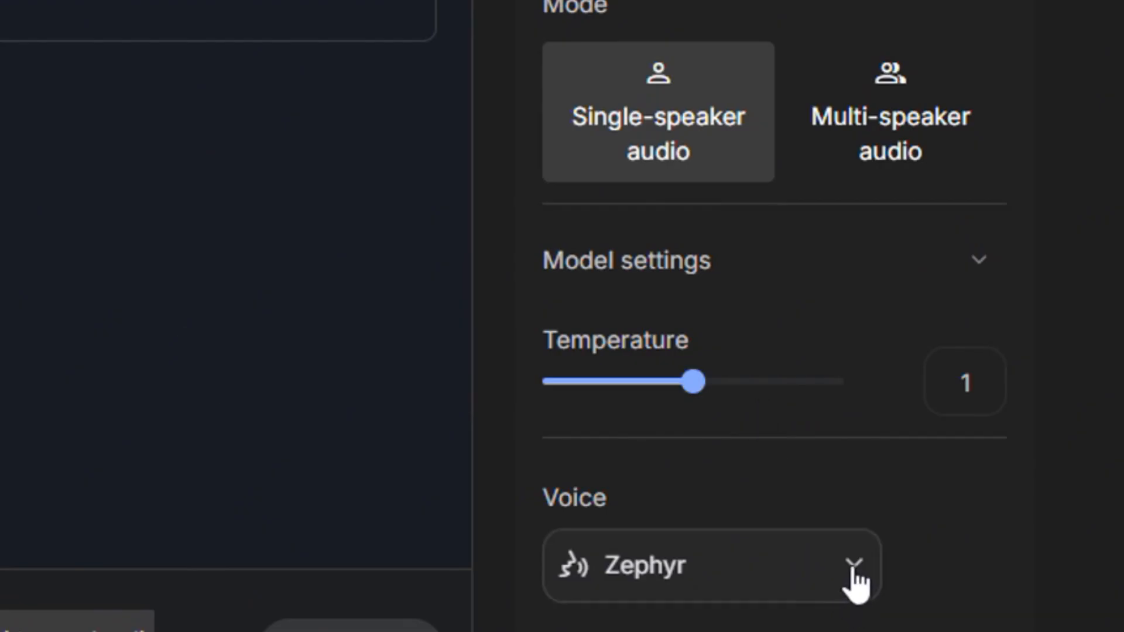
- Choose Charon from the Voice dropdown
{"action": "left_click", "coordinate": [710, 565]}
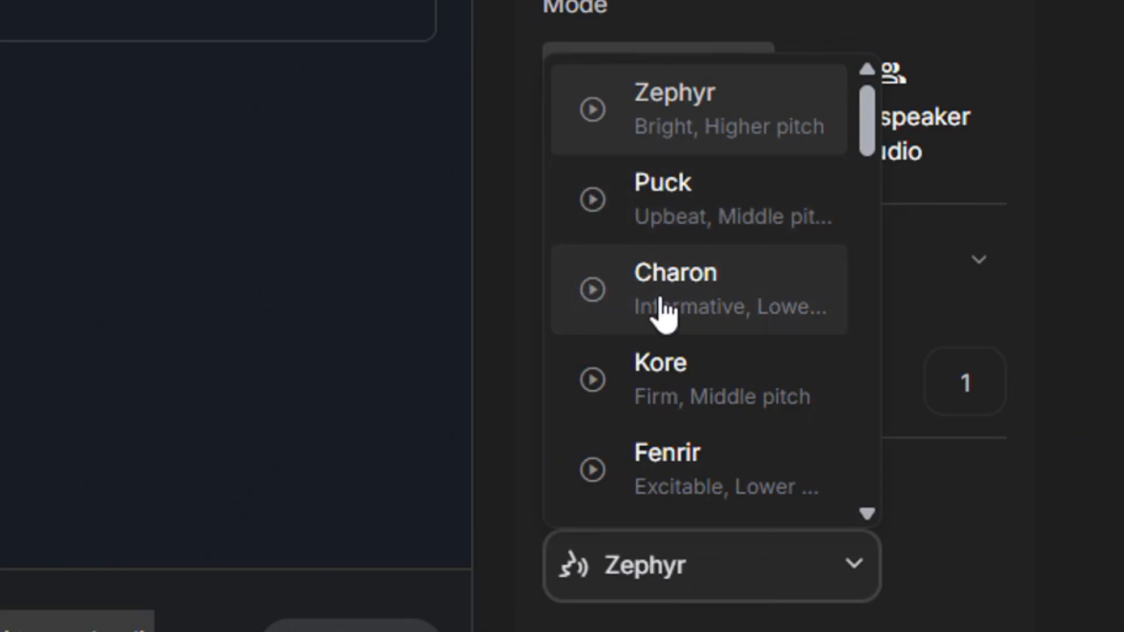
{"action": "left_click", "coordinate": [592, 379]}
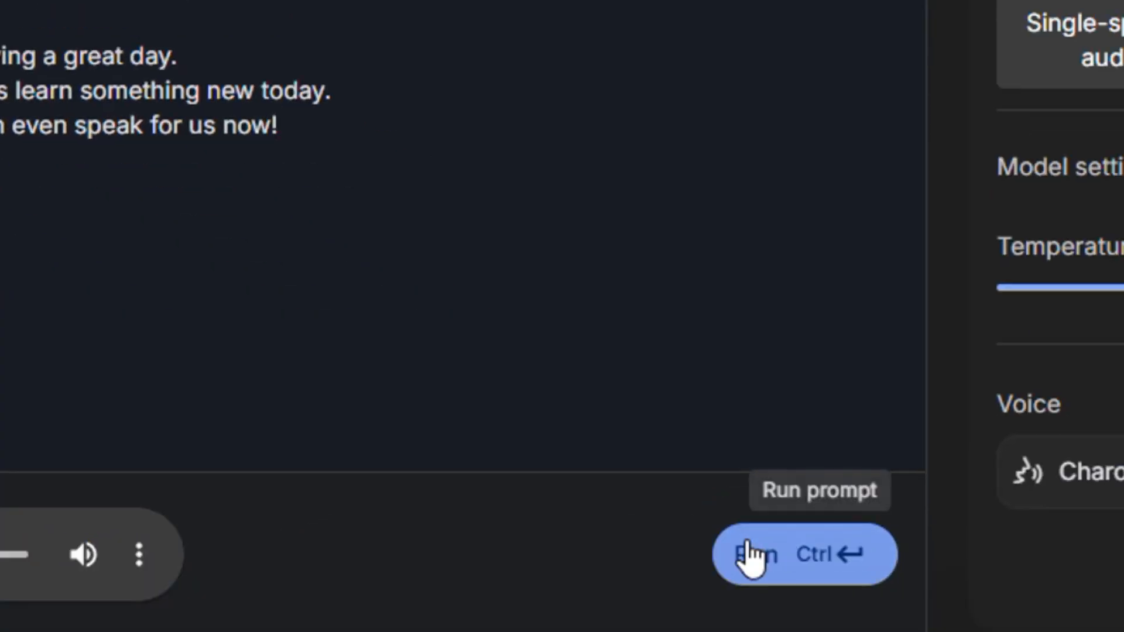
- Run the prompt to produce the 13-second greeting audio clip
{"action": "left_click", "coordinate": [760, 553]}
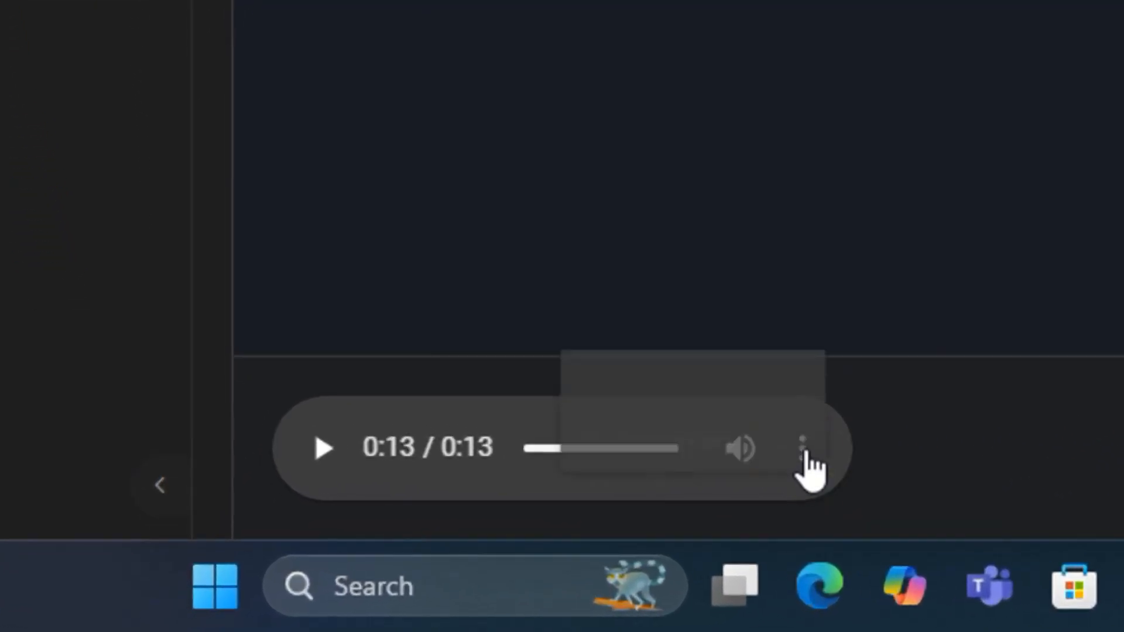
- Download the generated audio as download.wav and check it in Chrome's downloads panel
{"action": "left_click", "coordinate": [802, 447]}
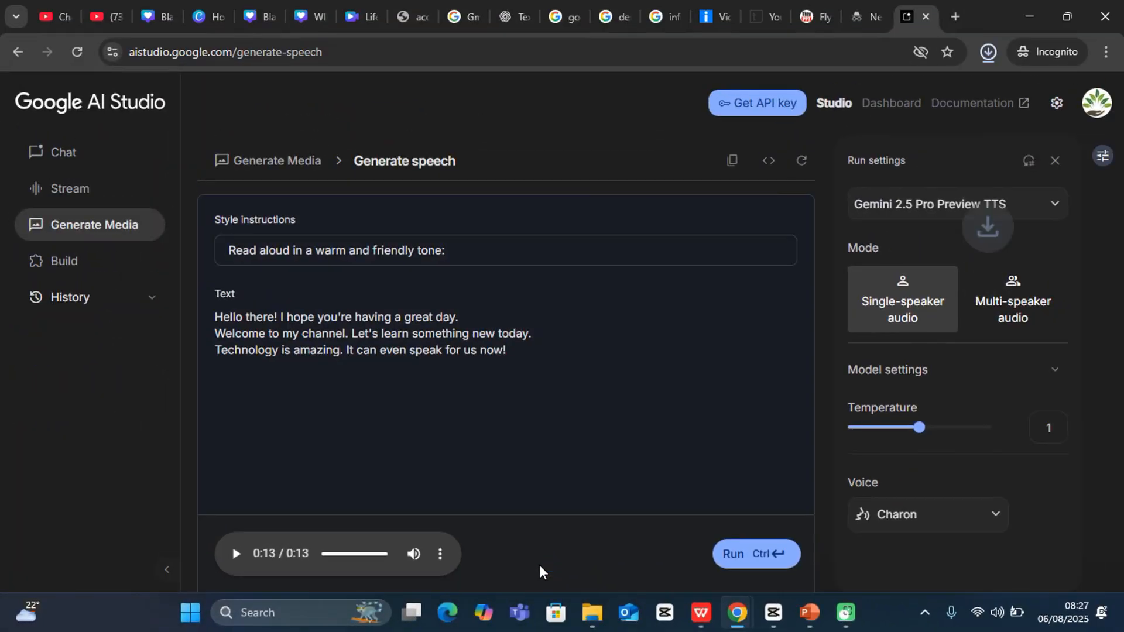
{"action": "left_click", "coordinate": [988, 51]}
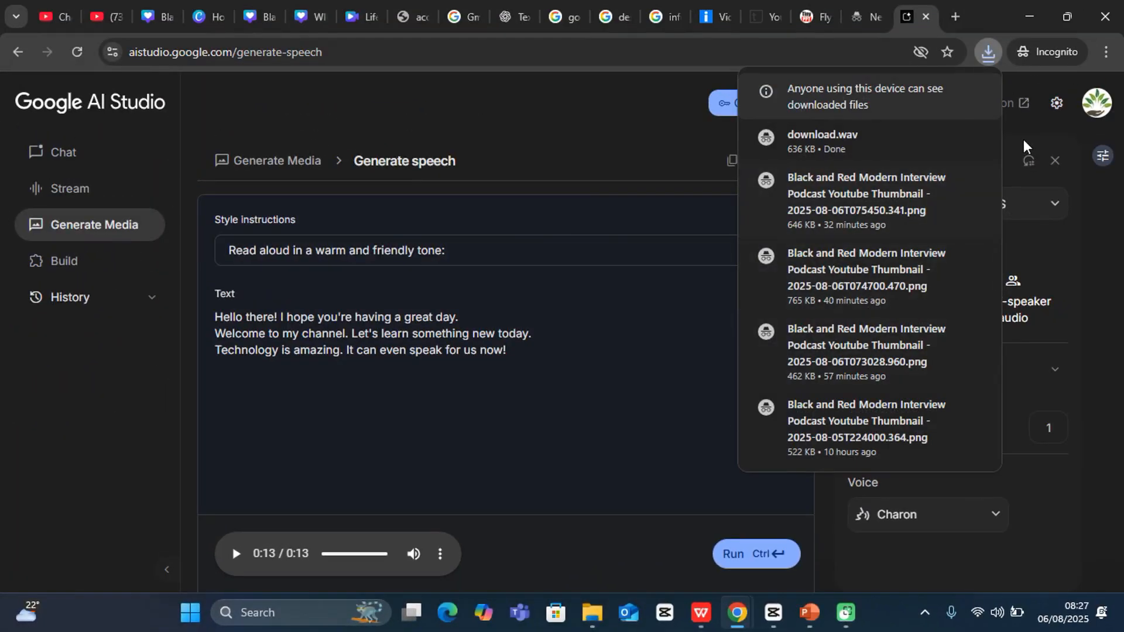